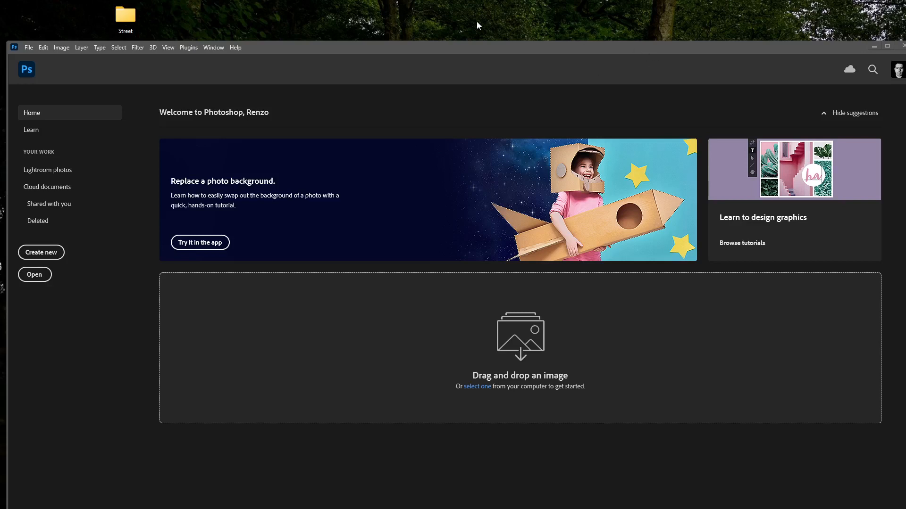
mouse_move(375, 34)
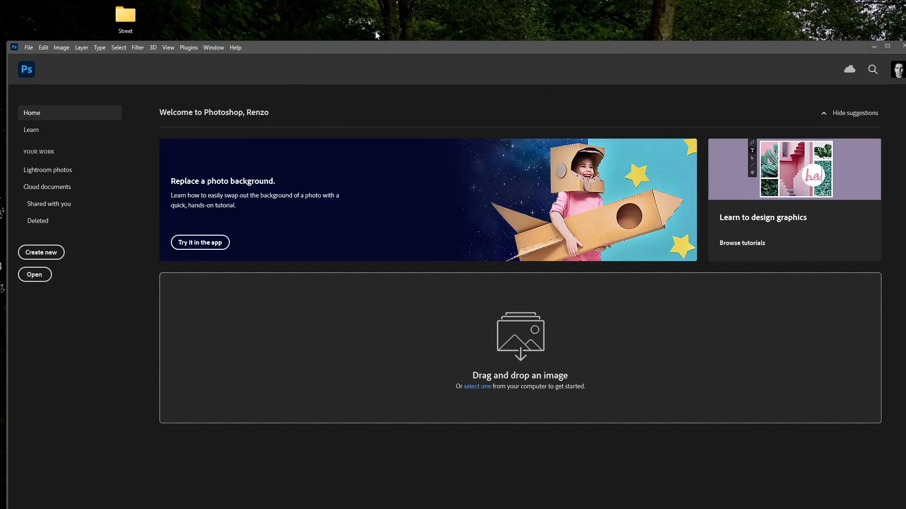
mouse_move(146, 23)
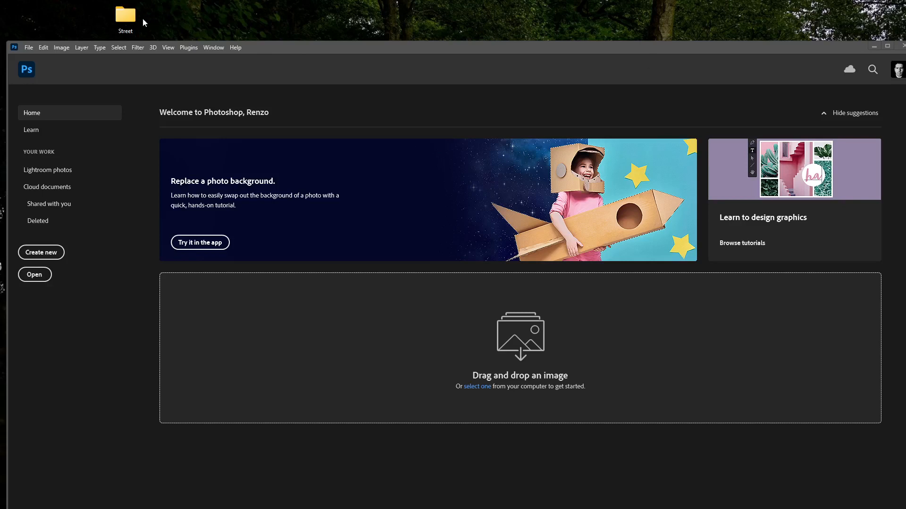
Maximize the Photoshop window and reach the Automate commands under File
left_click_drag(124, 16, 197, 16)
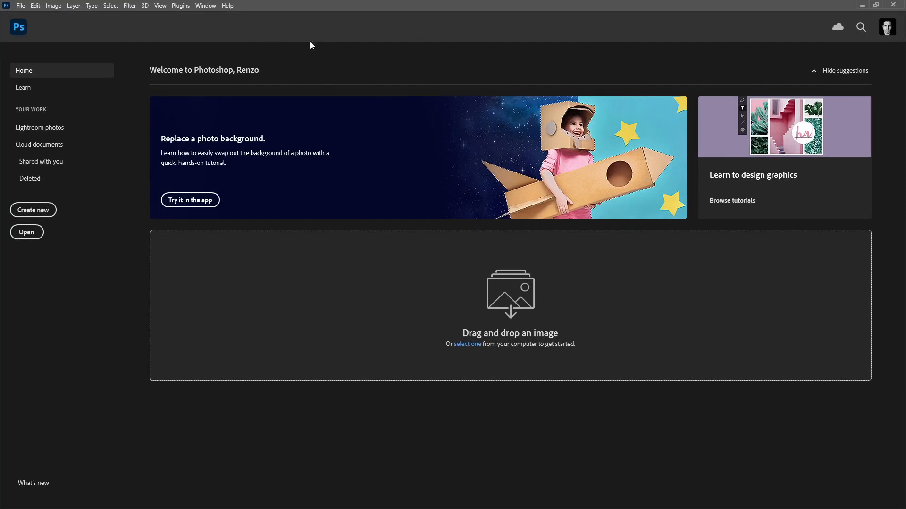
left_click(24, 5)
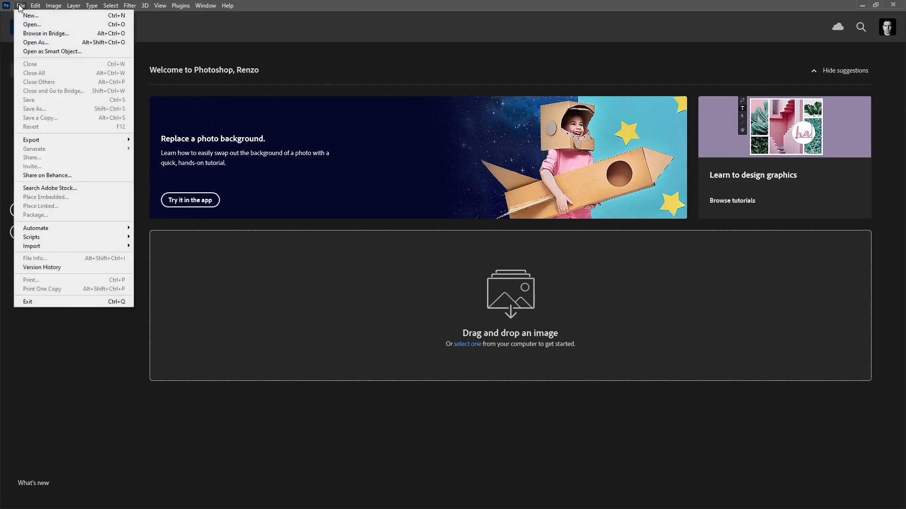
mouse_move(51, 230)
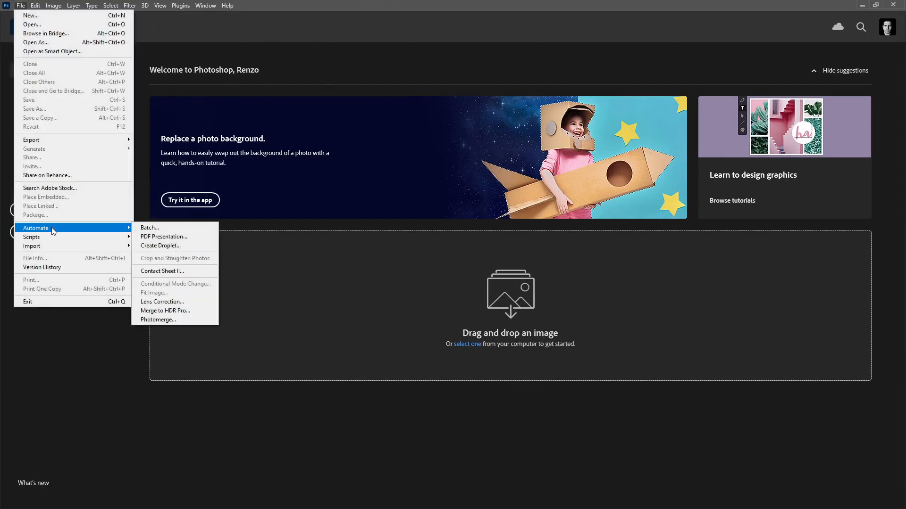
left_click(162, 272)
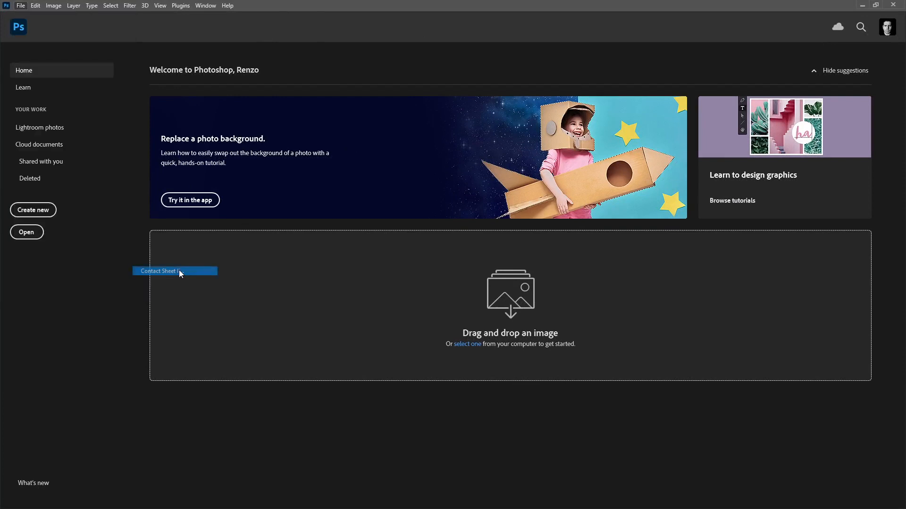
In Contact Sheet II, choose the desktop Street folder as the image source
left_click(160, 271)
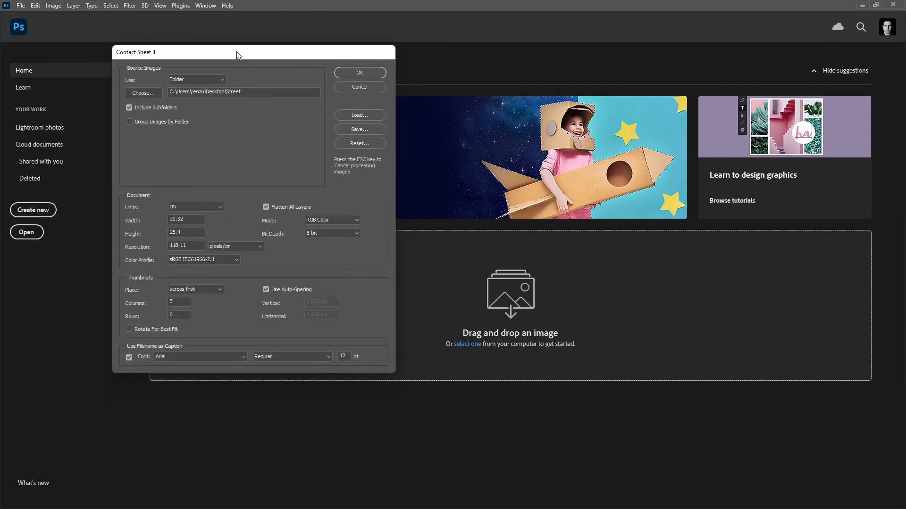
mouse_move(215, 45)
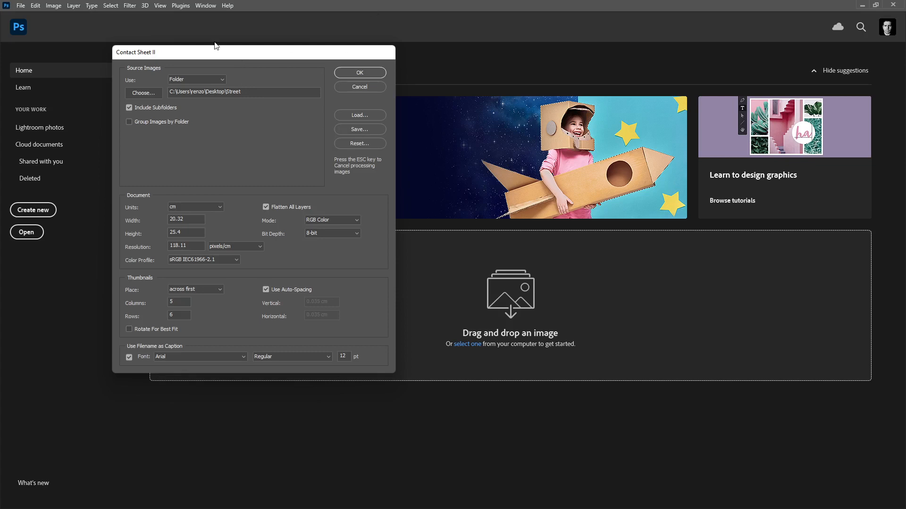
mouse_move(145, 98)
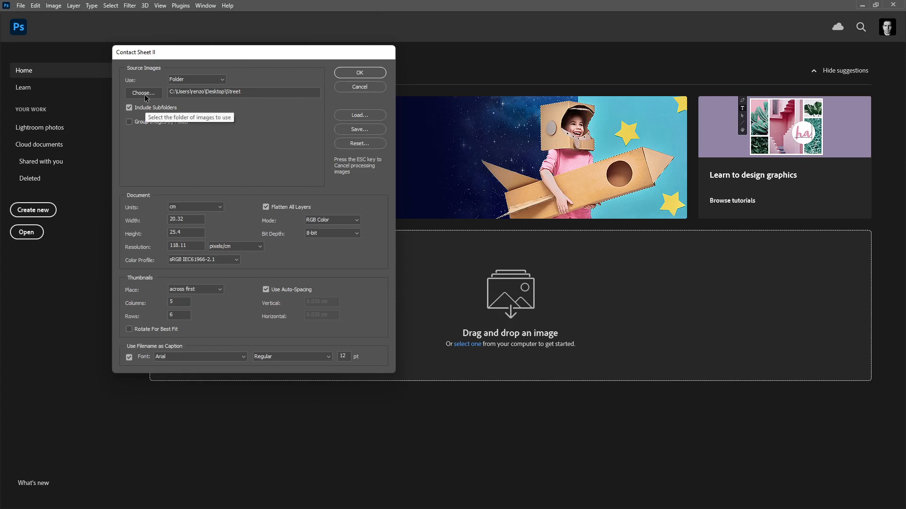
left_click(143, 92)
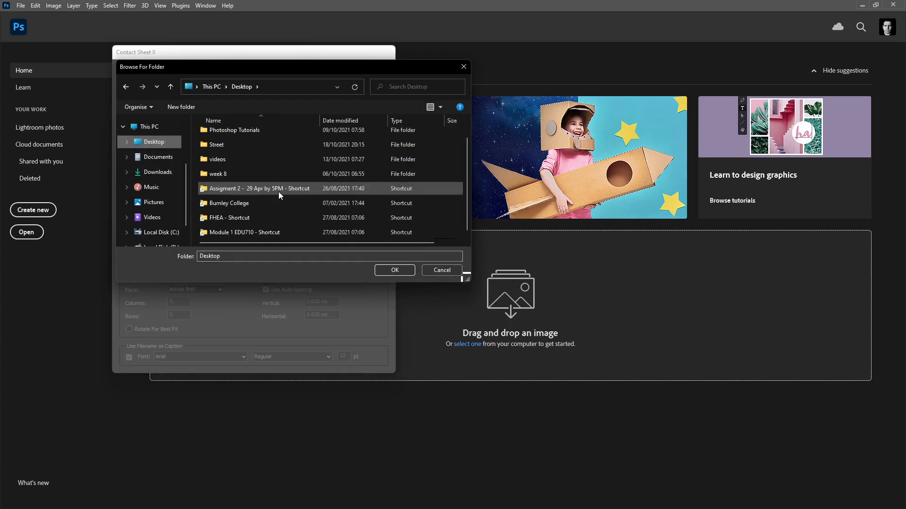
double_click(216, 145)
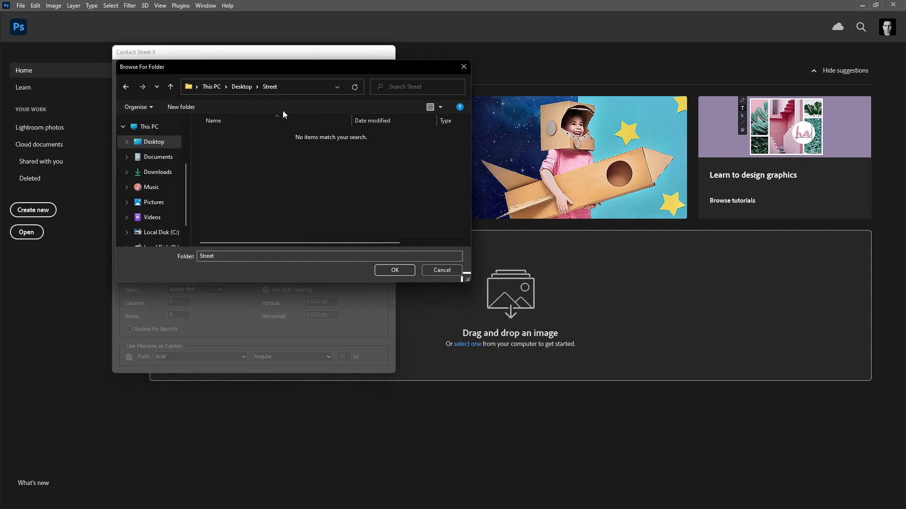
left_click(394, 270)
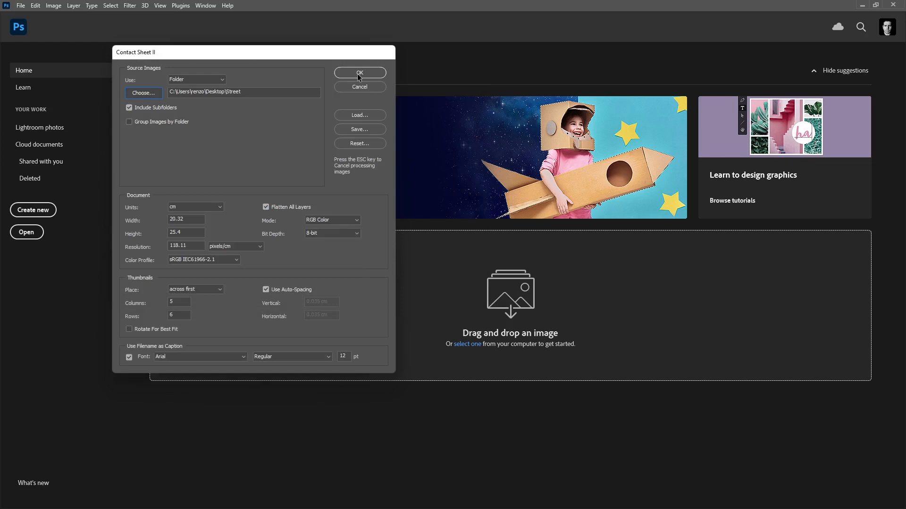
Generate the contact sheet grid of Street thumbnails with filename captions
left_click(359, 73)
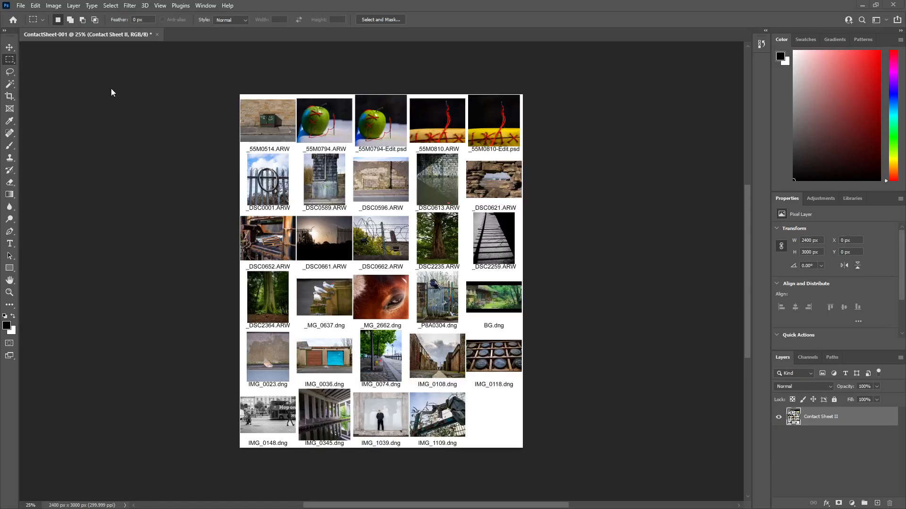
mouse_move(252, 160)
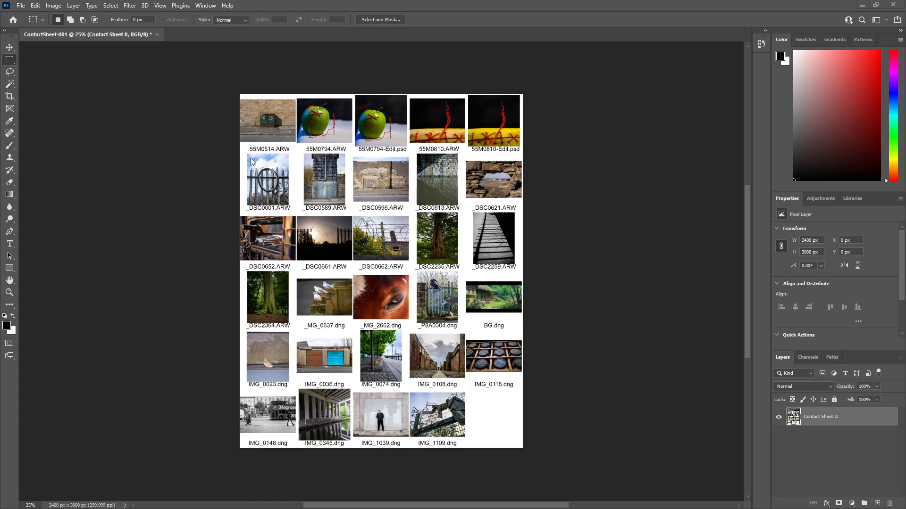
mouse_move(609, 253)
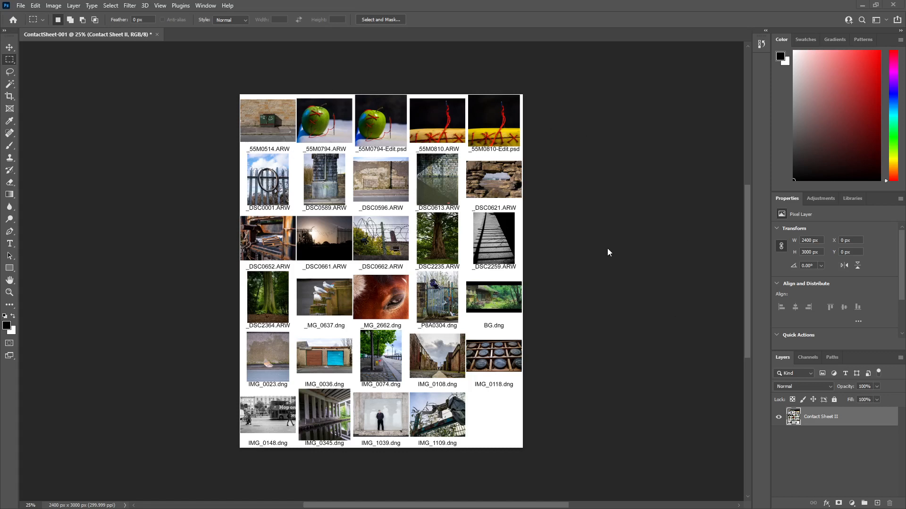
mouse_move(413, 353)
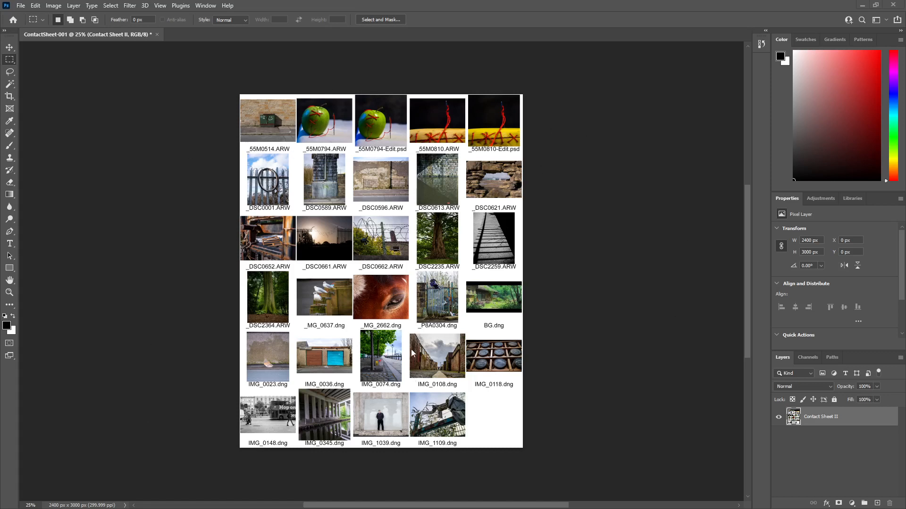
mouse_move(445, 131)
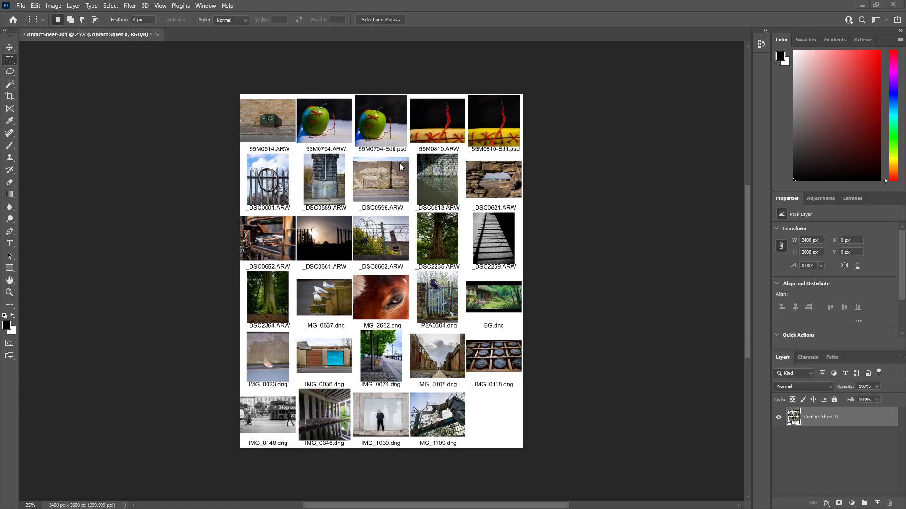
mouse_move(21, 5)
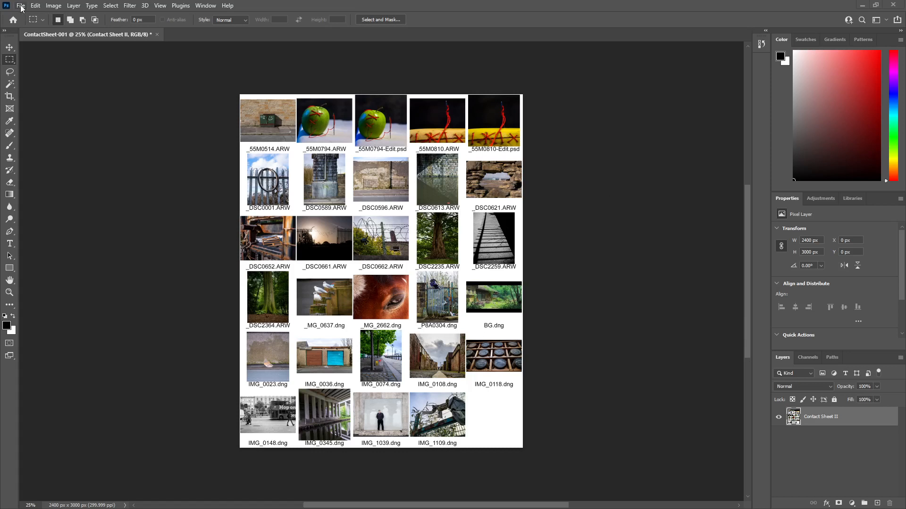
left_click(22, 4)
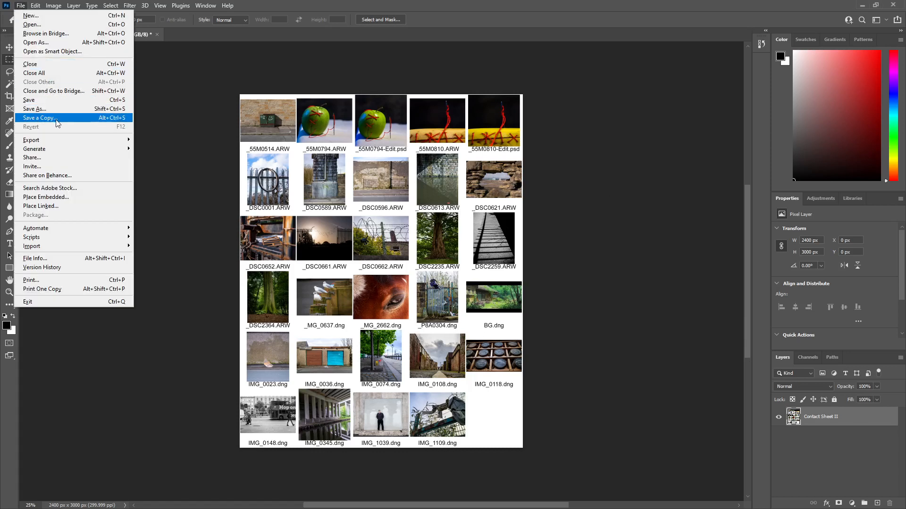
left_click(39, 118)
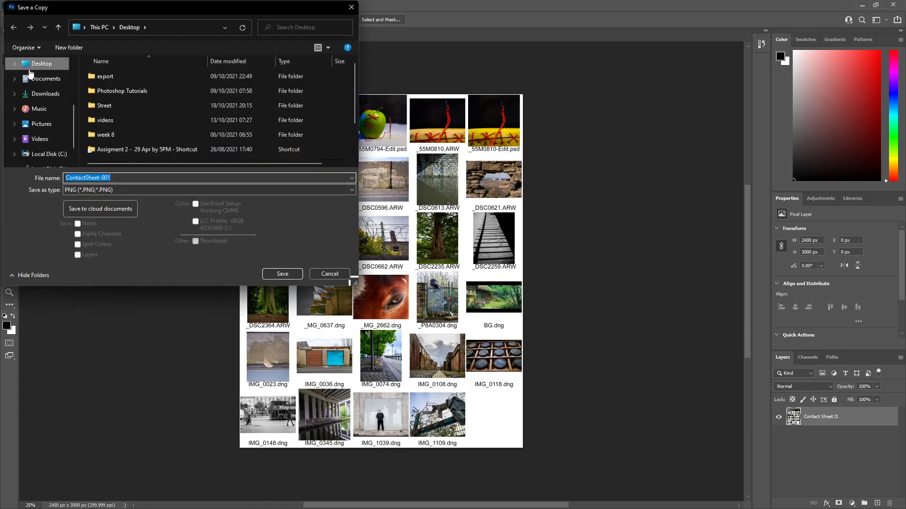
left_click(117, 177)
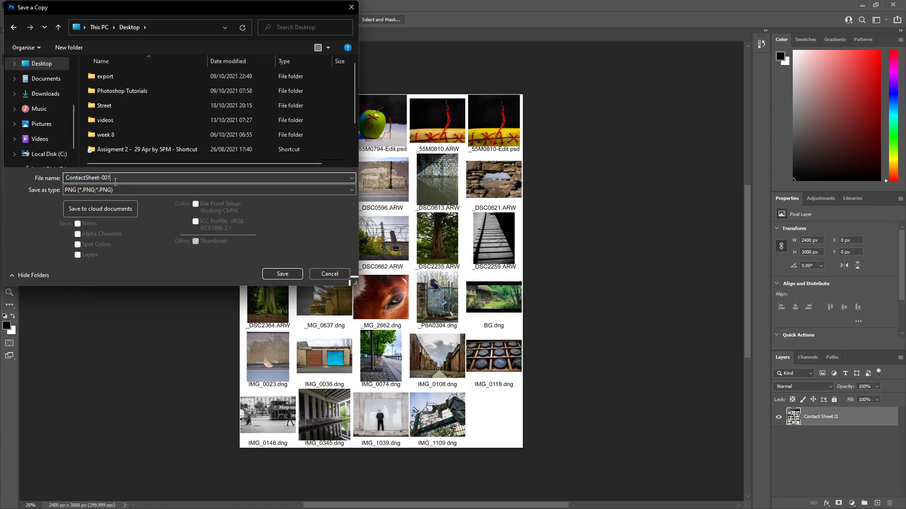
type("18")
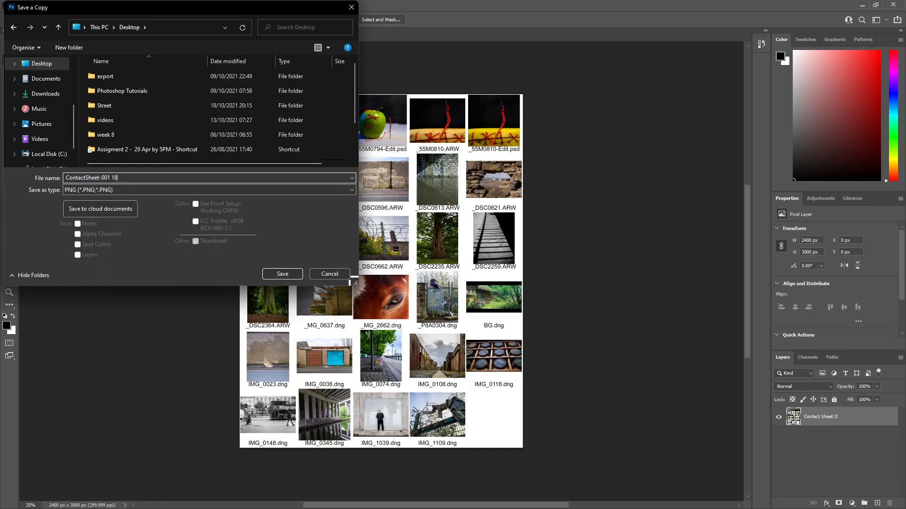
type("10 2")
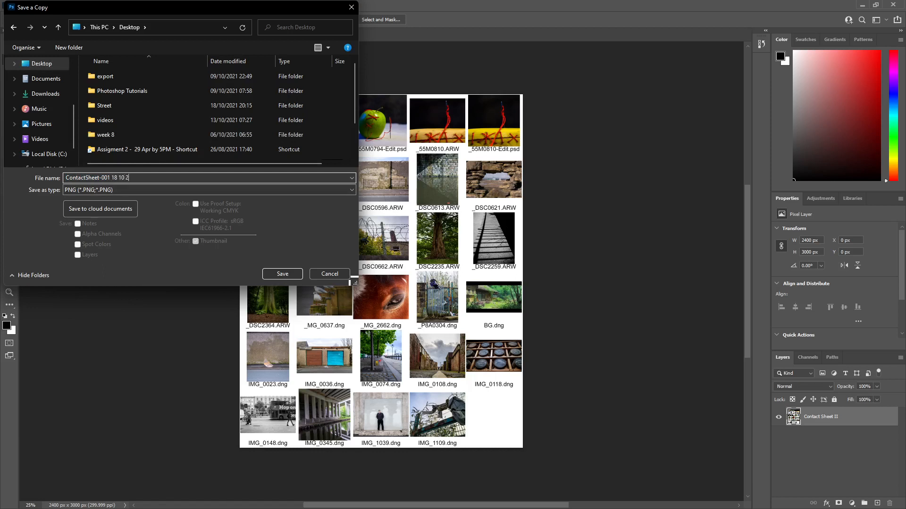
type("021")
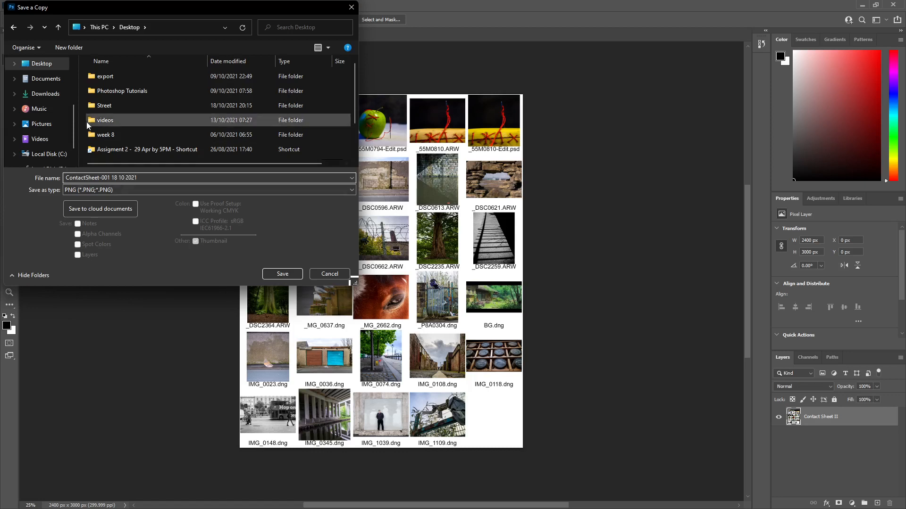
left_click(207, 190)
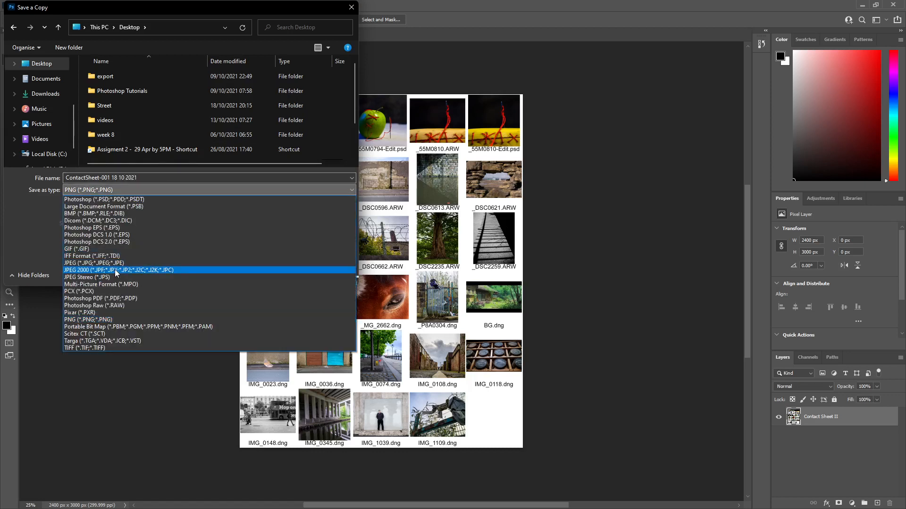
left_click(93, 262)
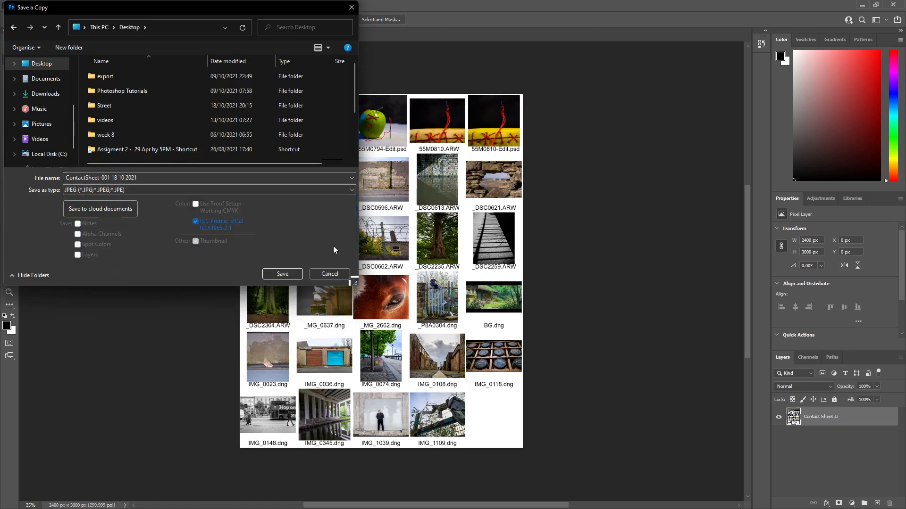
left_click(282, 273)
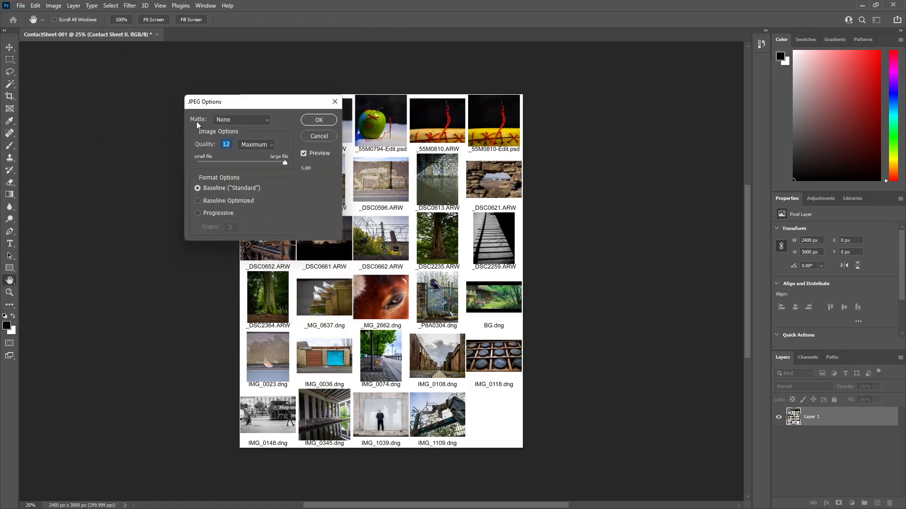
Confirm JPEG Options at Quality 12 (Maximum), Baseline, completing the save
left_click_drag(203, 101, 125, 98)
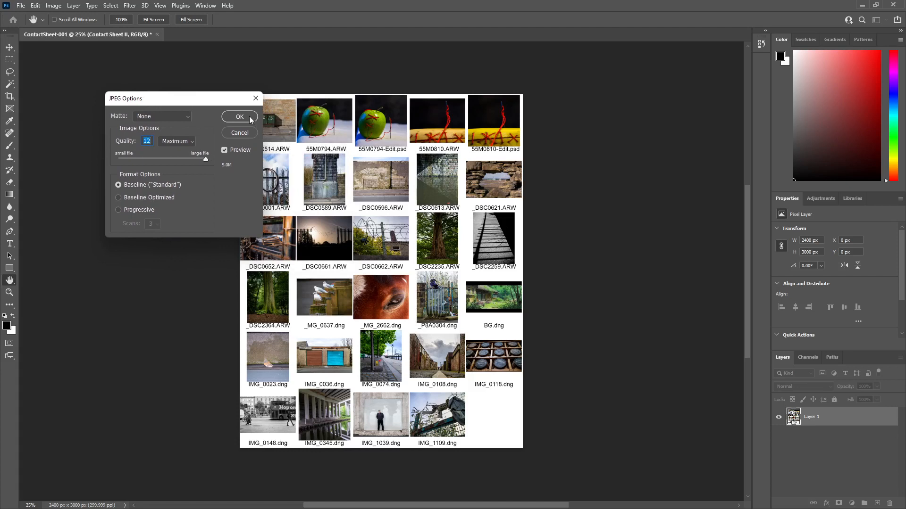
left_click(239, 117)
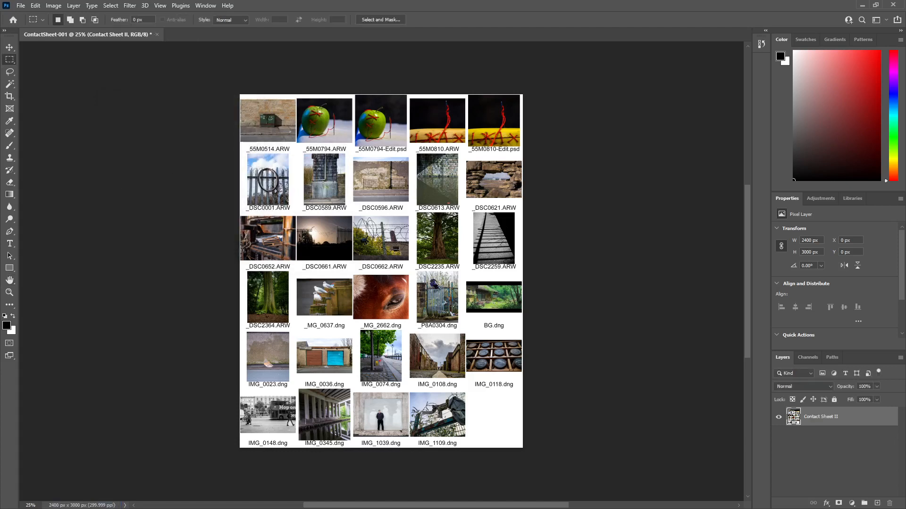